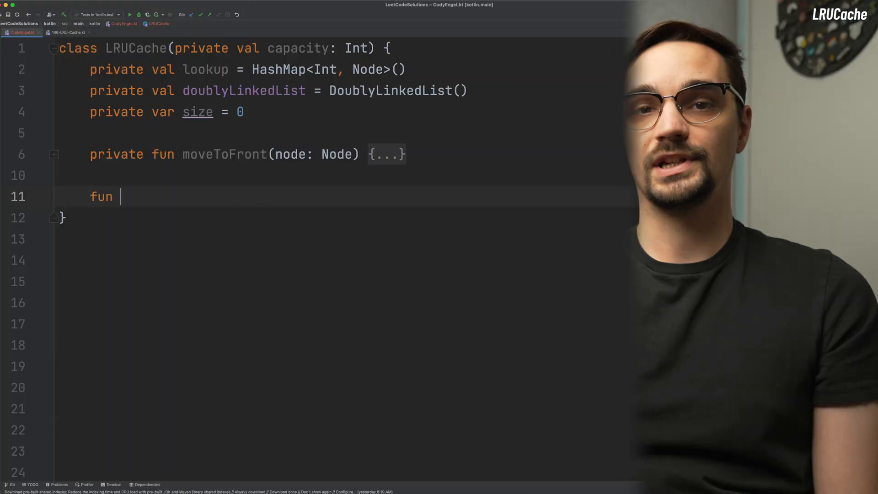
text(get(key: Int): Int {)
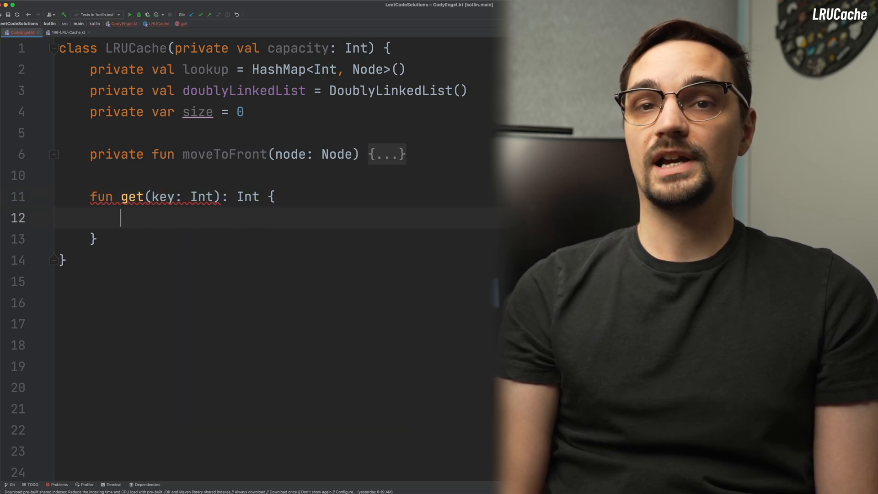
text(val node =)
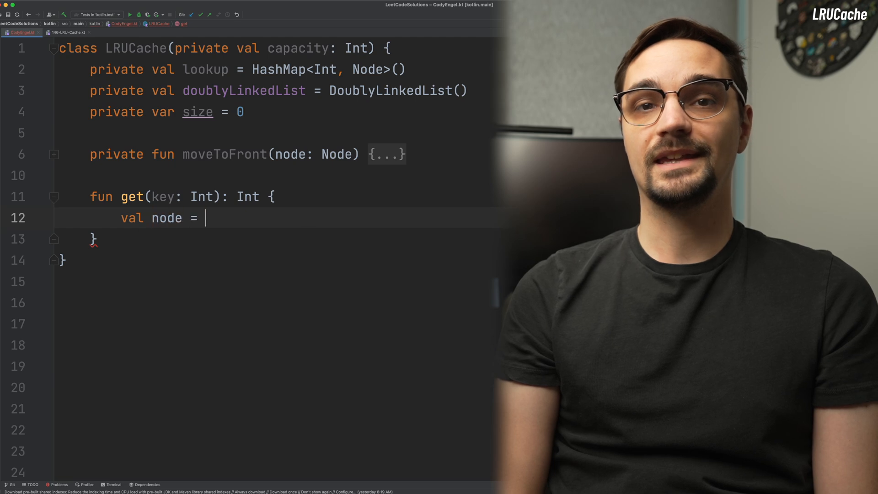
text(lookup[key])
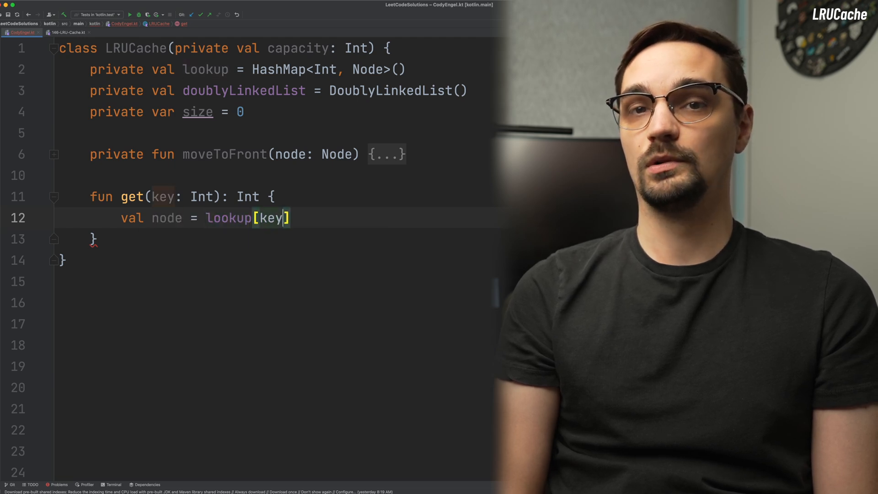
text(?: return -1)
text(moveToFront(nod)
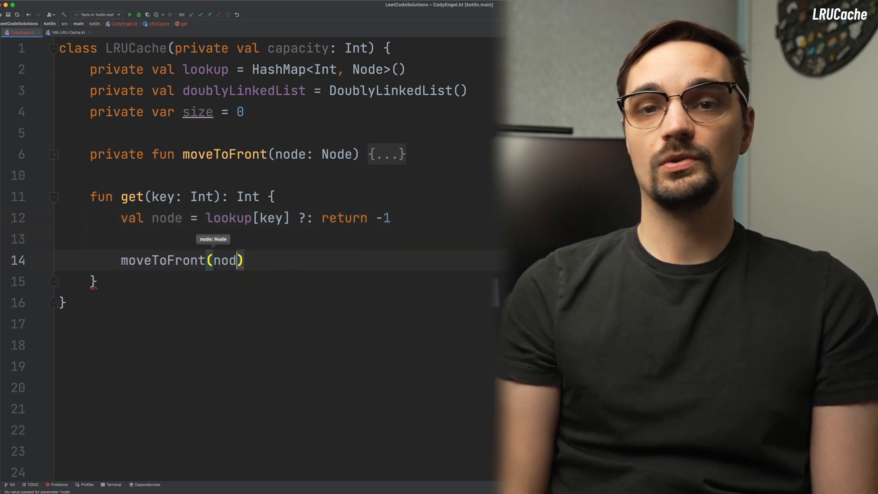
text(e)
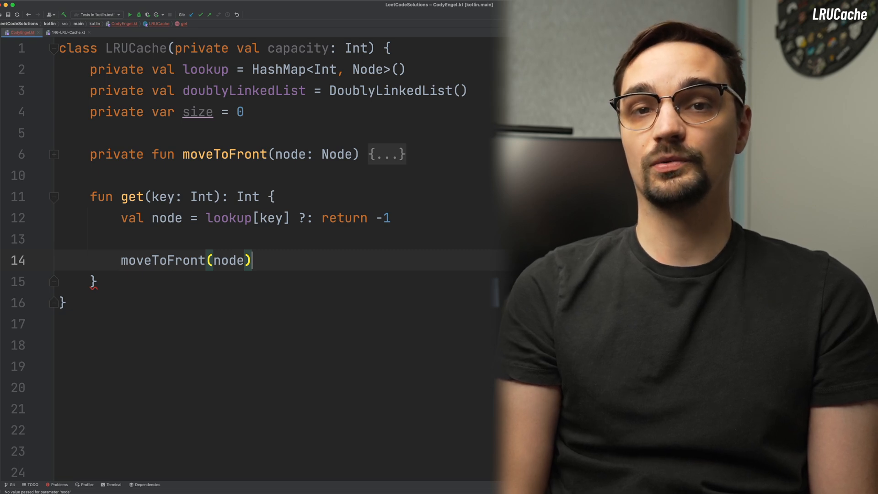
text(retur)
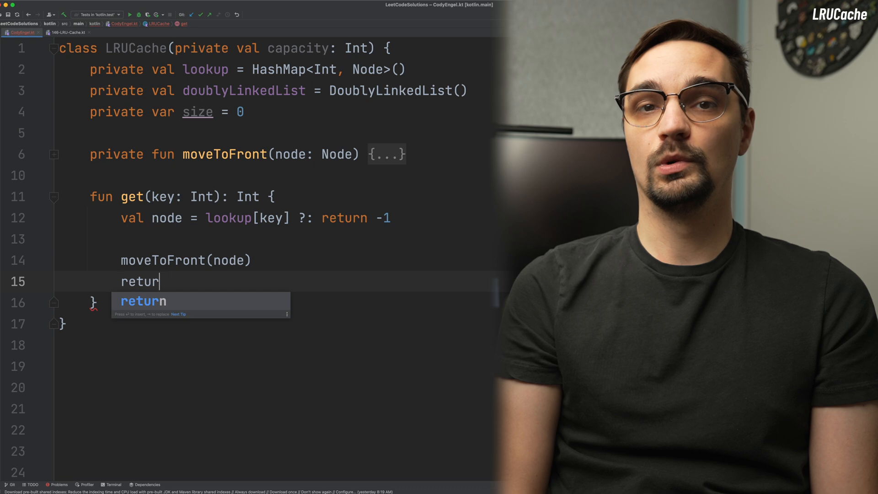
text(n node.value)
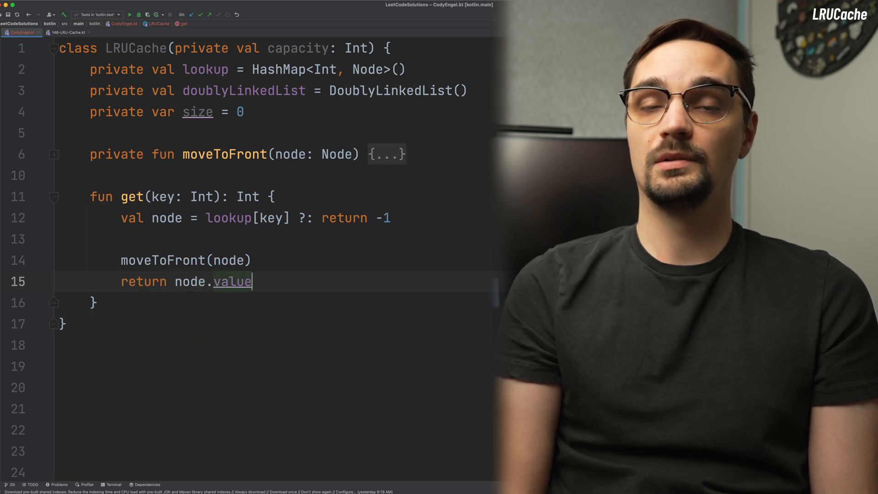